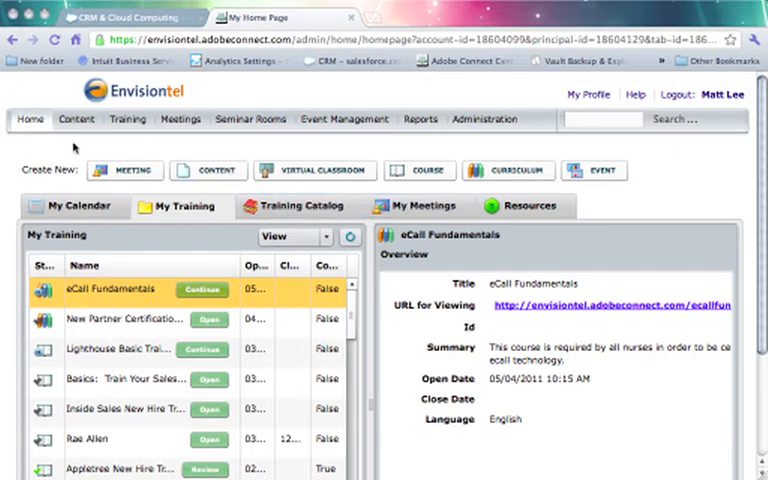
mouse_move(216, 148)
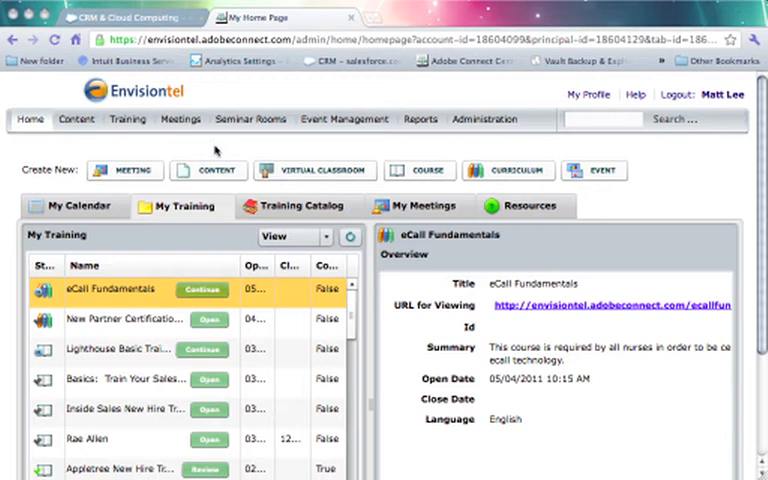
- Go through the Meetings area to the My Events list
left_click(180, 120)
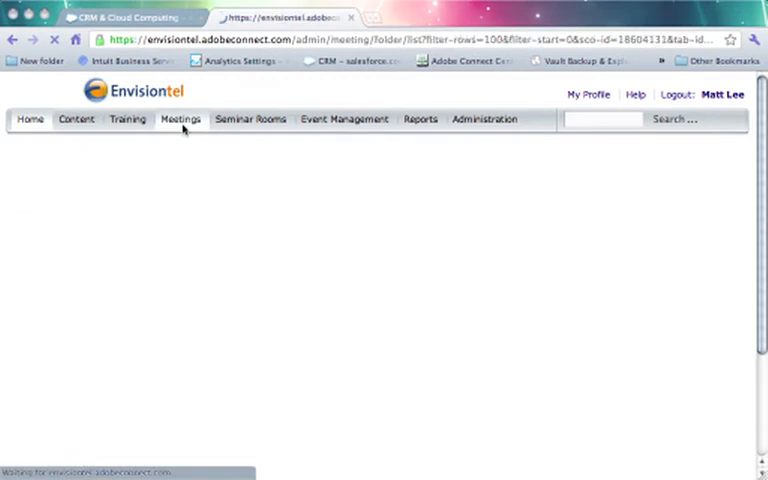
left_click(180, 120)
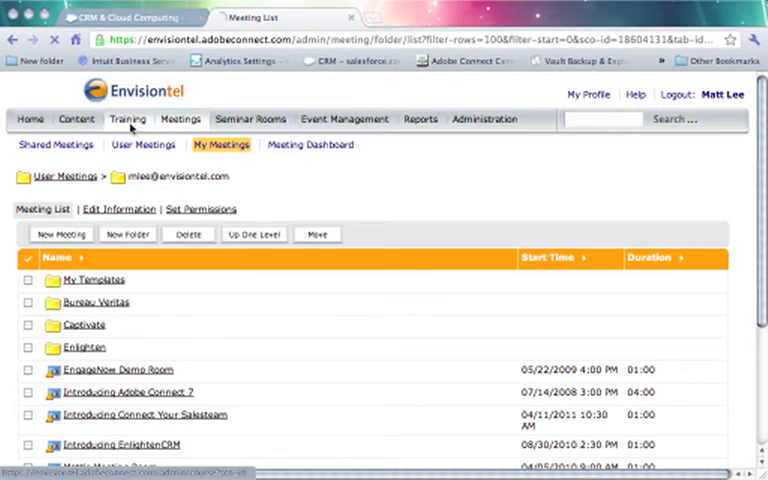
left_click(128, 120)
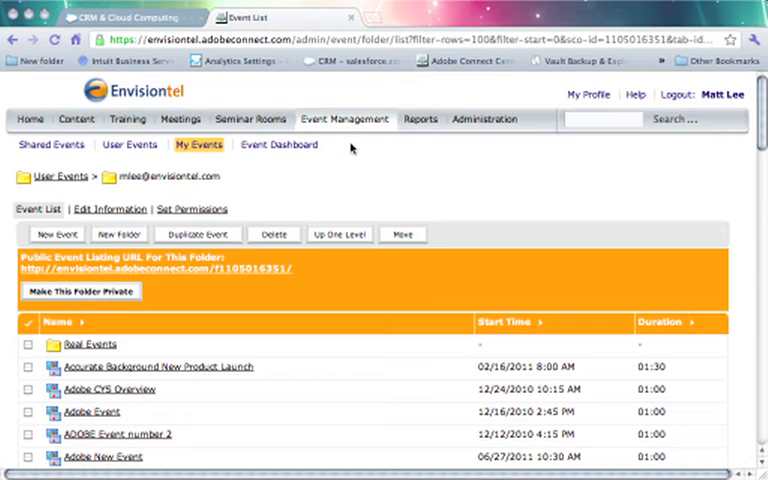
mouse_move(338, 144)
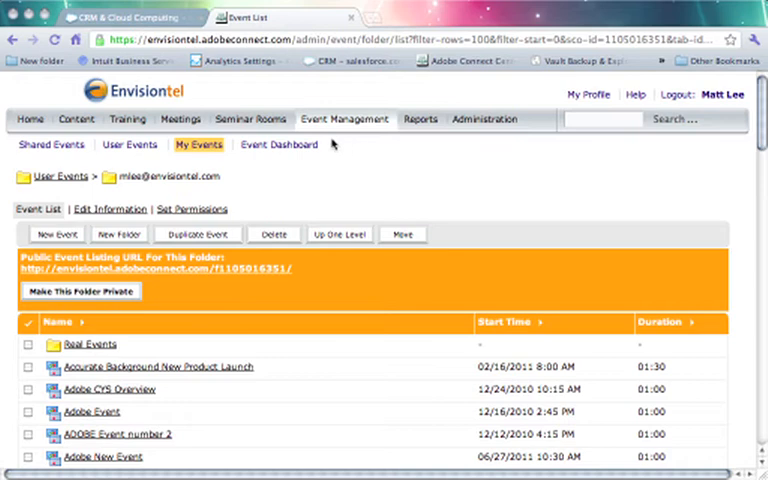
- Show My Content with its audio files and Captivate project folders
left_click(76, 120)
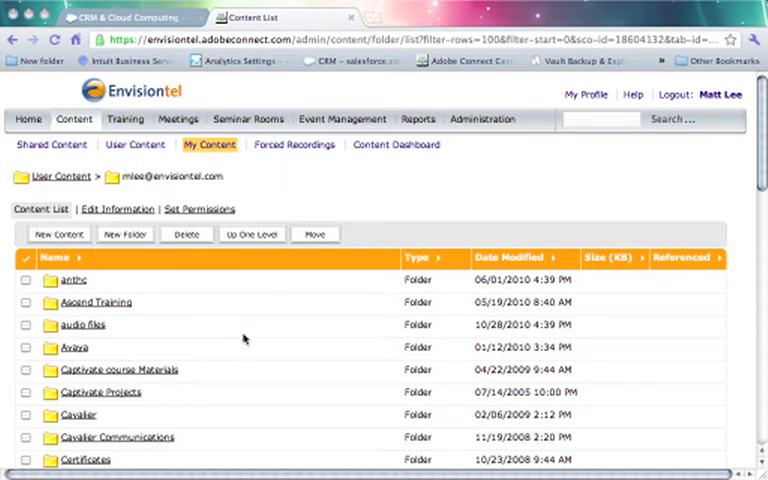
mouse_move(248, 340)
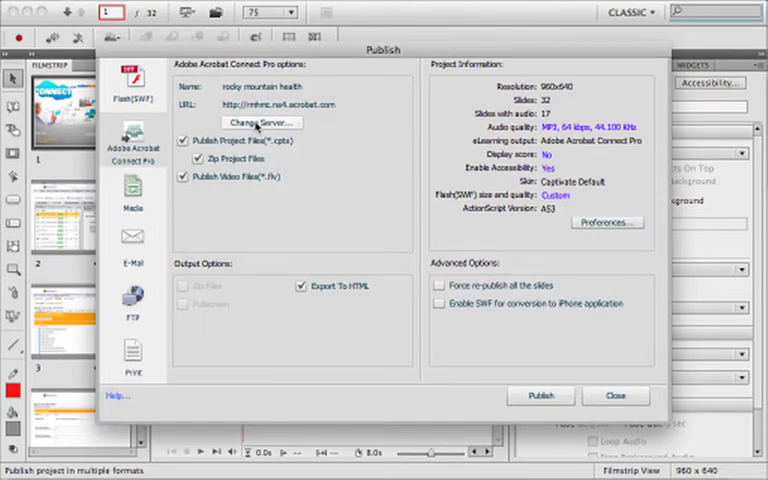
- Switch the publish server from rocky mountain health to Envisiontel and close the settings
left_click(260, 122)
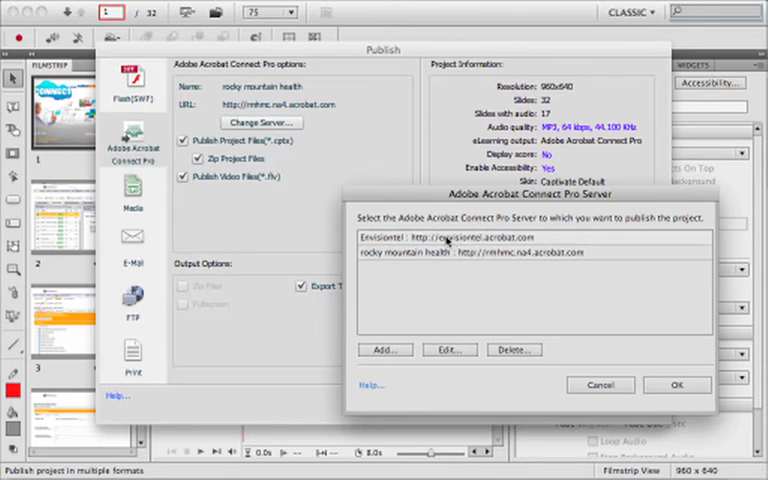
left_click(450, 236)
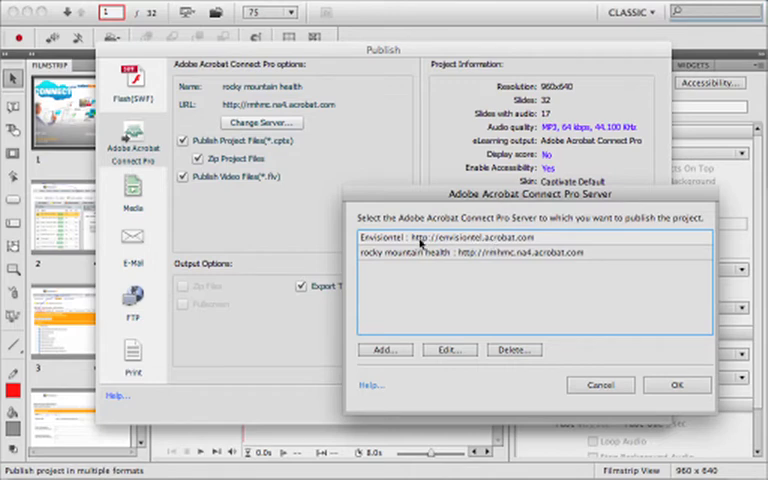
left_click(676, 384)
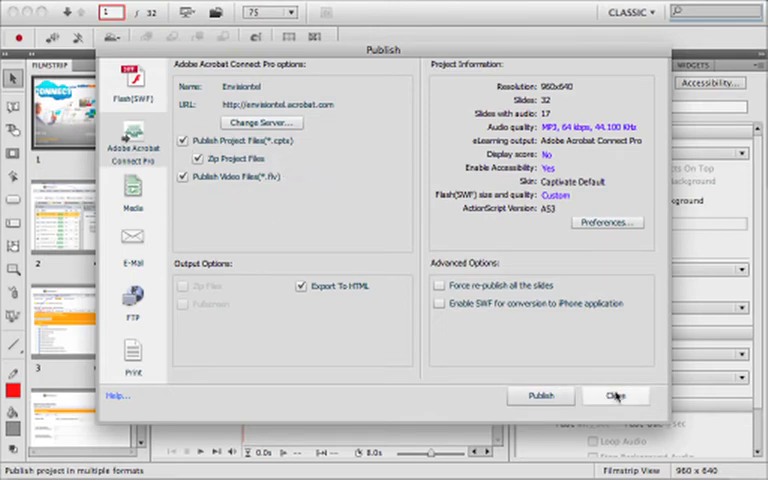
left_click(616, 396)
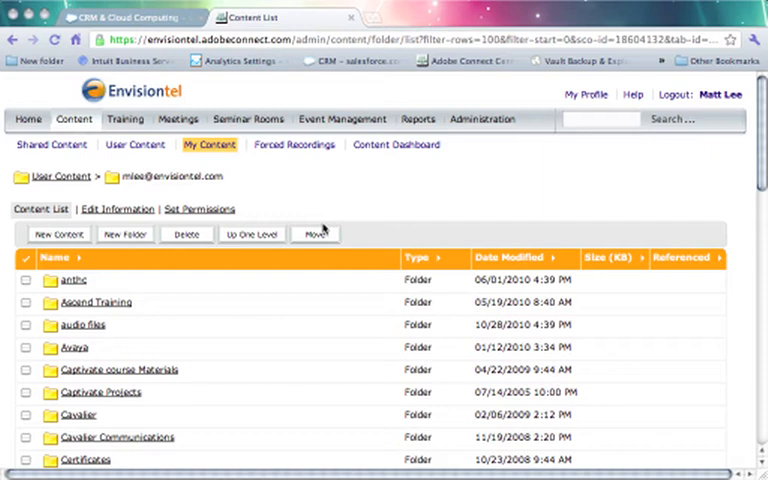
- Start new content and choose Create_an_event_connect.zip from Dropbox > Captivate Projects
left_click(58, 234)
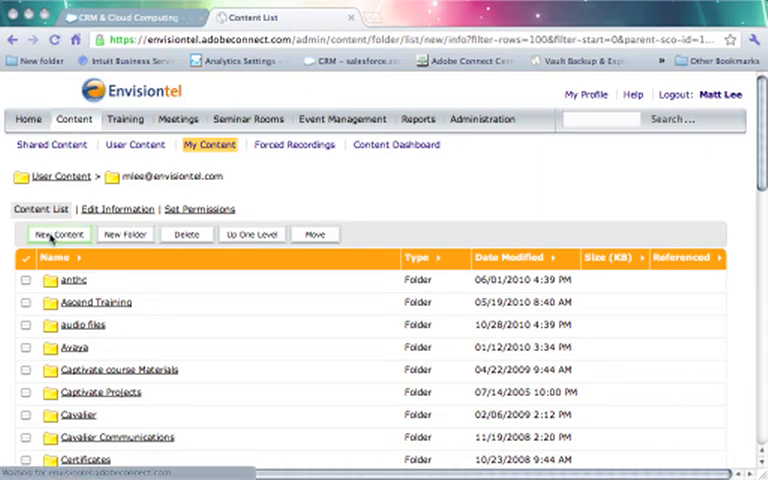
left_click(56, 234)
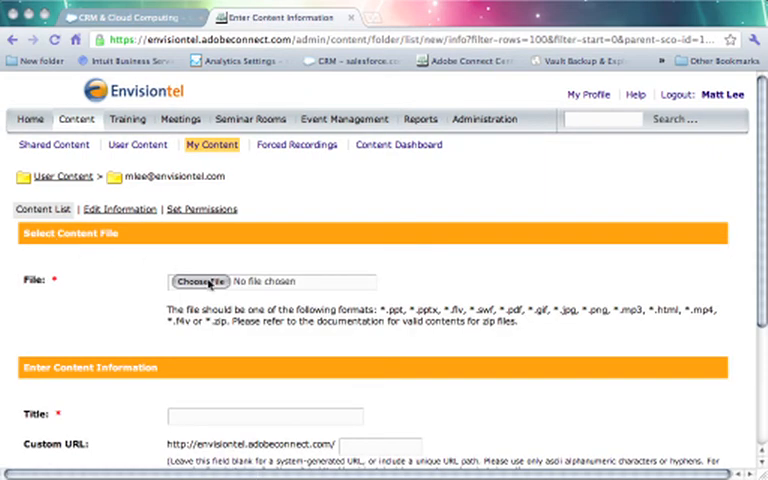
left_click(200, 280)
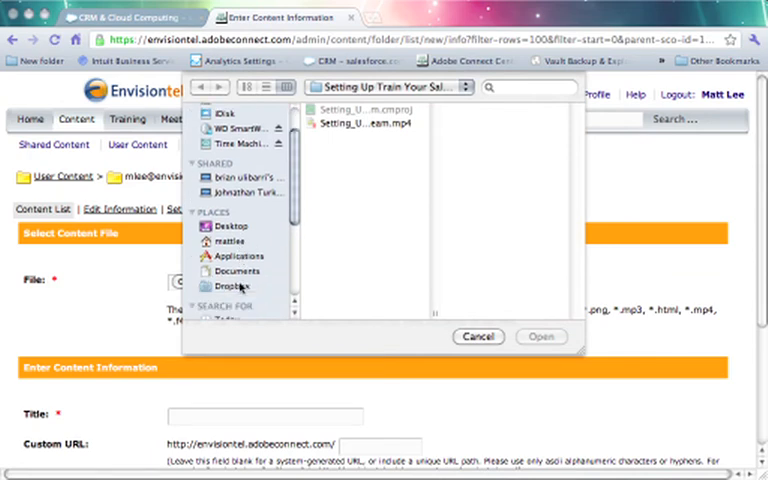
left_click(232, 284)
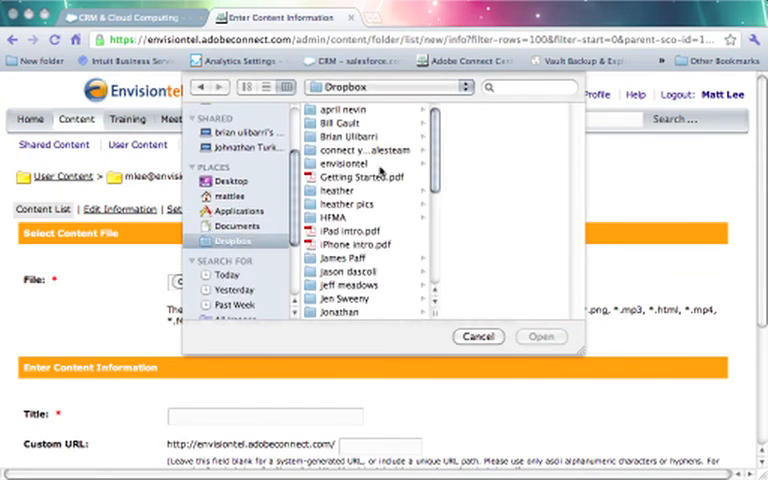
left_click(352, 164)
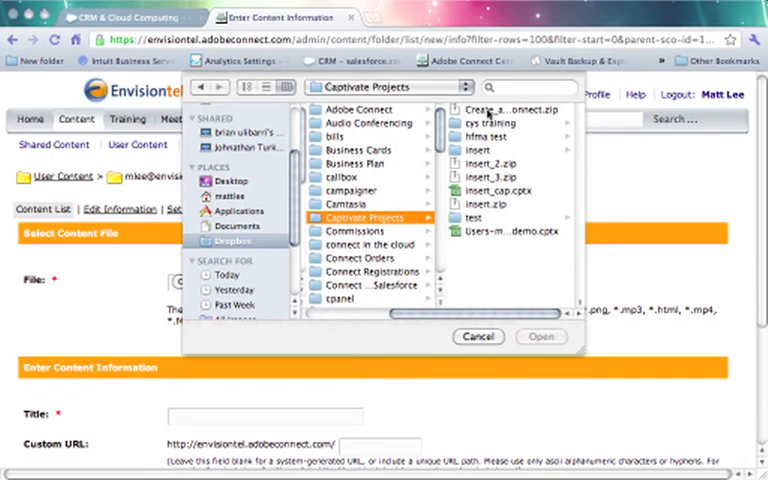
left_click(510, 108)
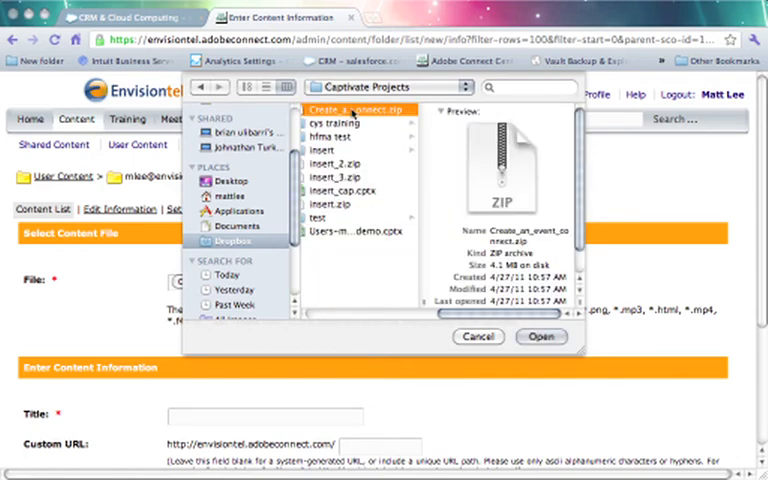
left_click(540, 336)
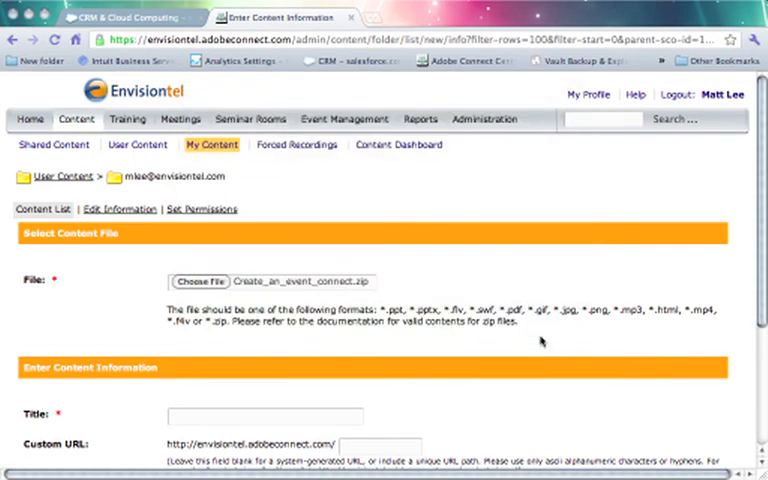
- Title the upload 'Creating An Adobe Event Part 2' and save it
scroll("down", 3)
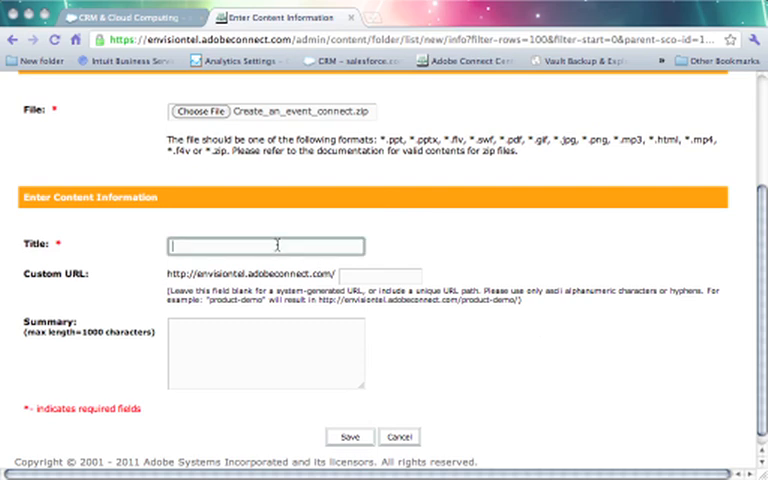
type("Creating")
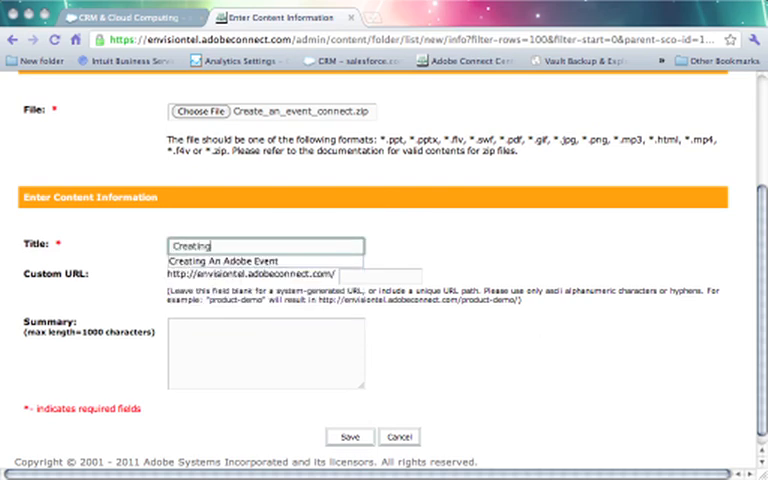
type("An")
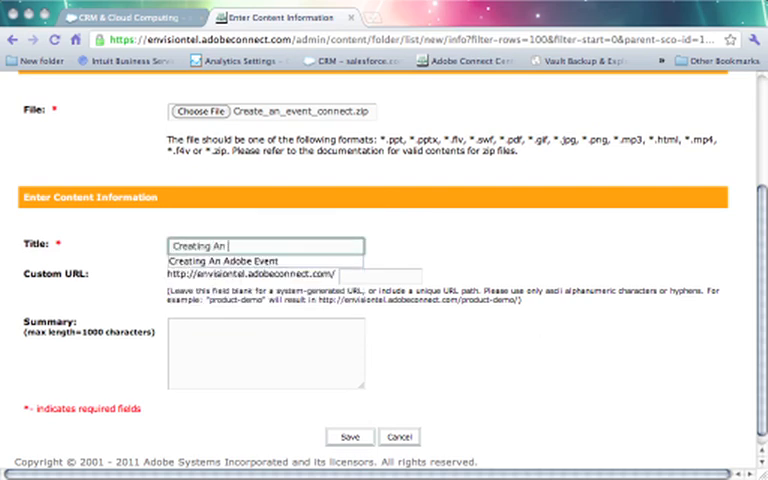
type("Adobe Event Part 2")
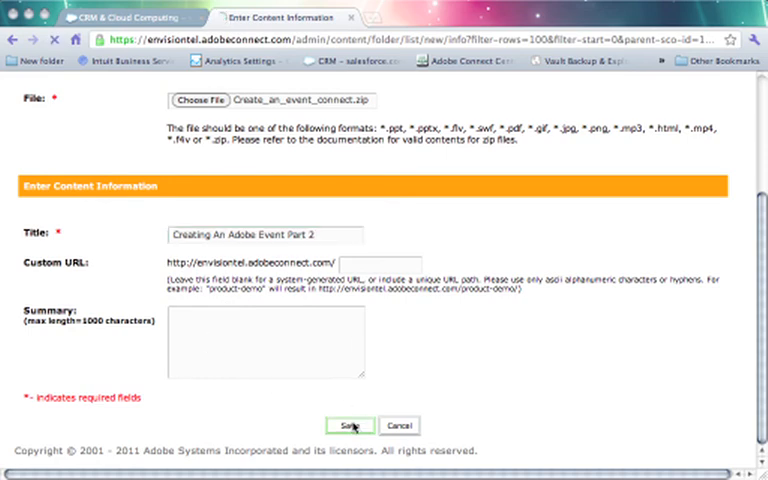
left_click(350, 424)
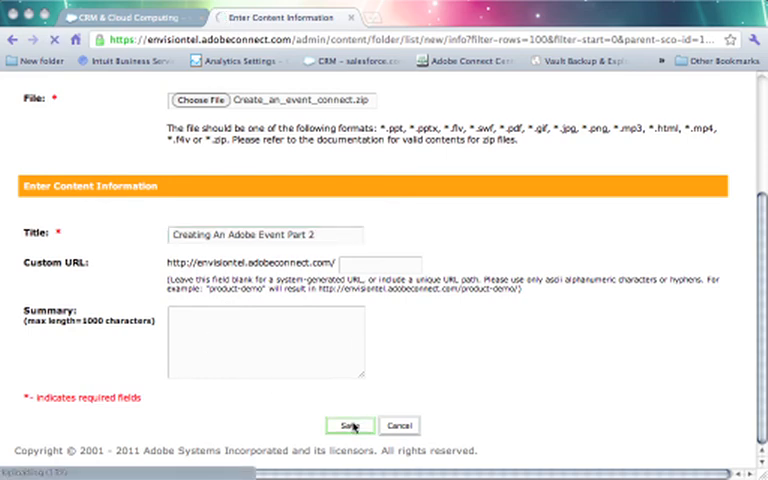
left_click(348, 424)
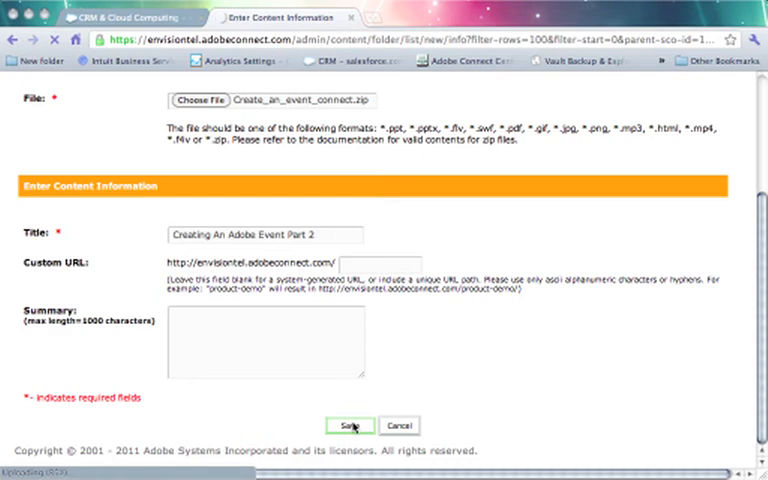
left_click(350, 424)
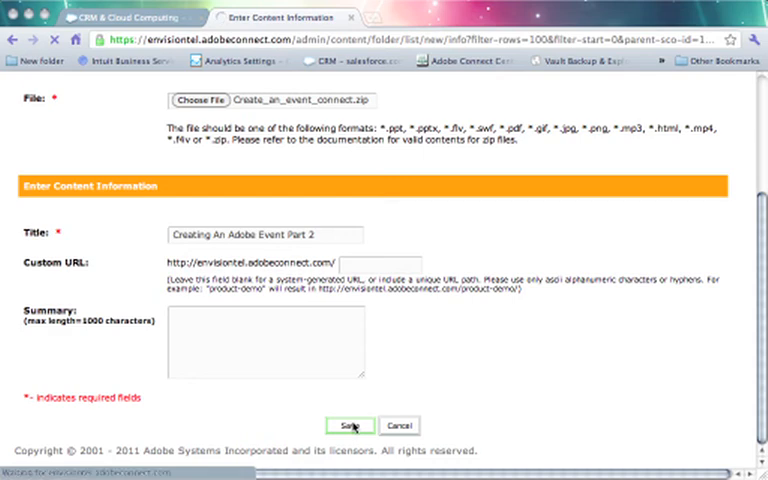
left_click(350, 424)
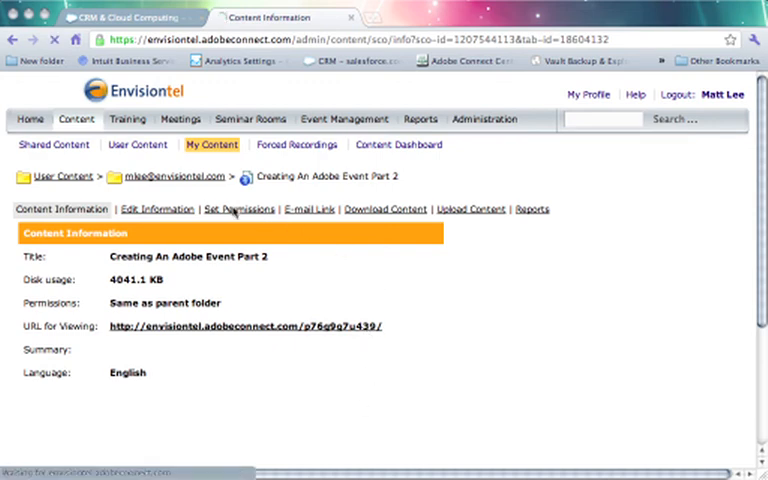
left_click(236, 208)
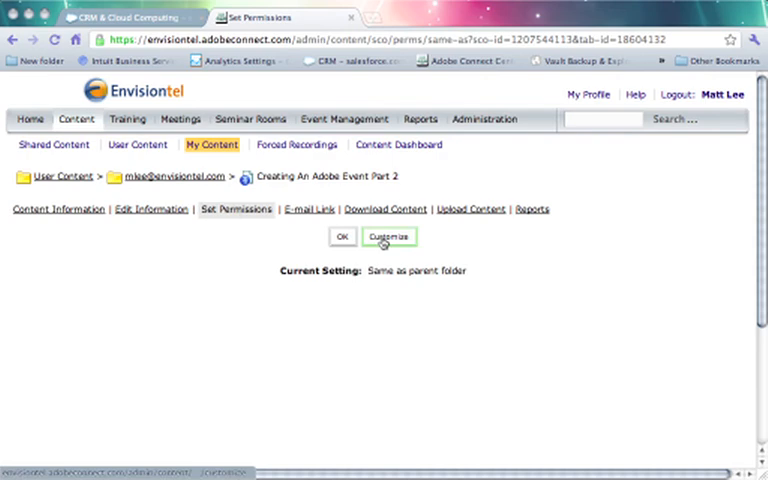
left_click(388, 236)
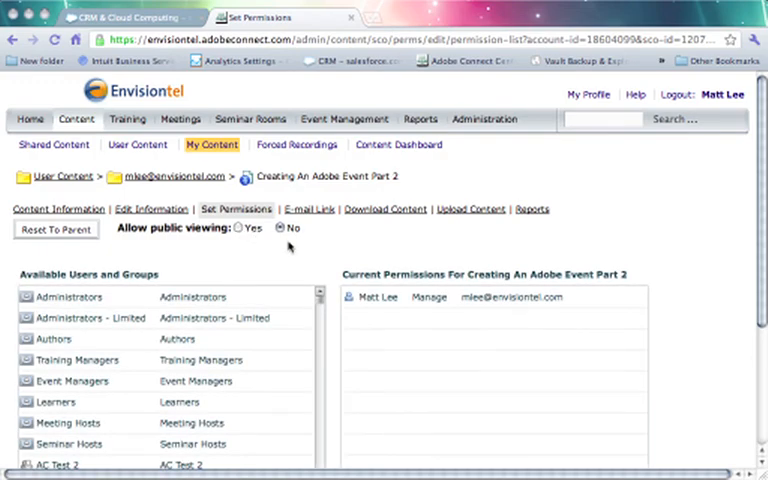
mouse_move(756, 244)
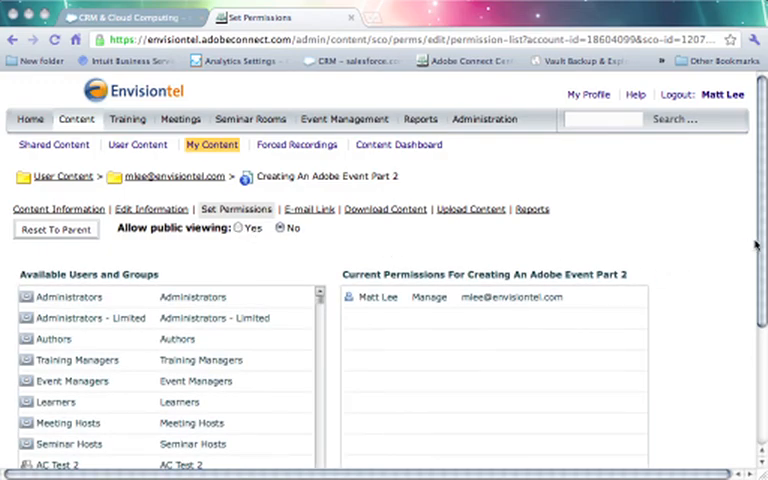
scroll("down", 3)
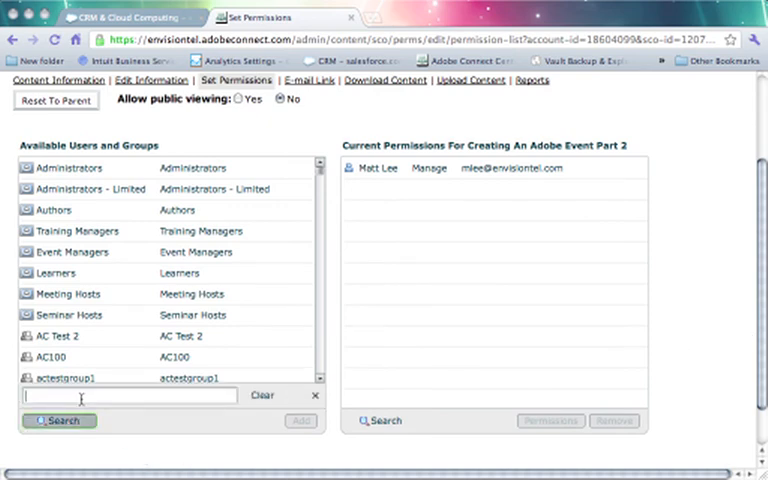
type("Jonath")
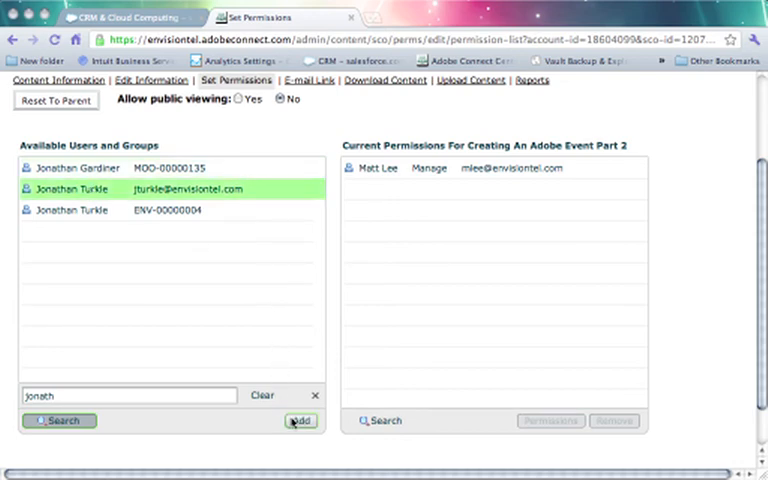
left_click(300, 420)
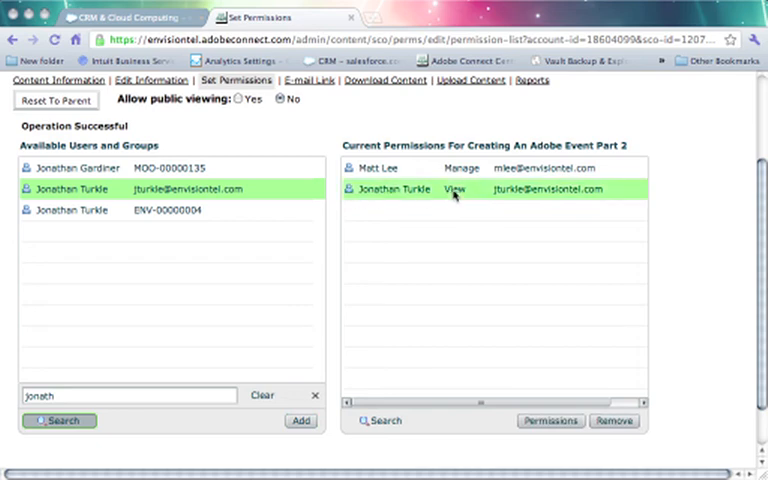
left_click(550, 420)
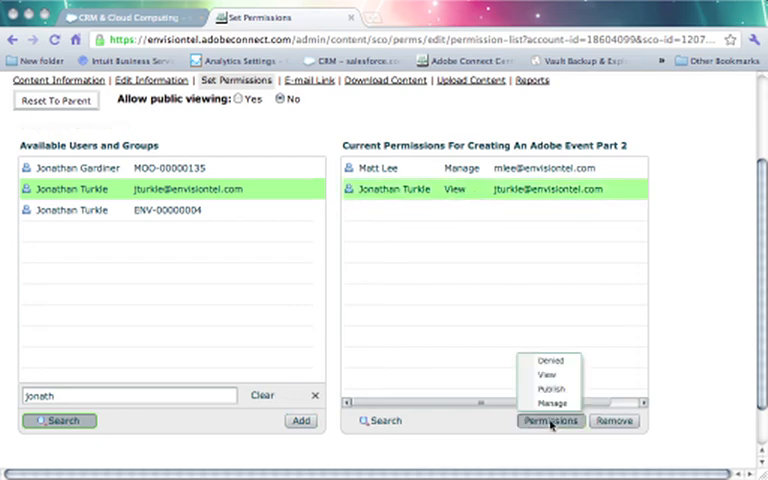
left_click(552, 404)
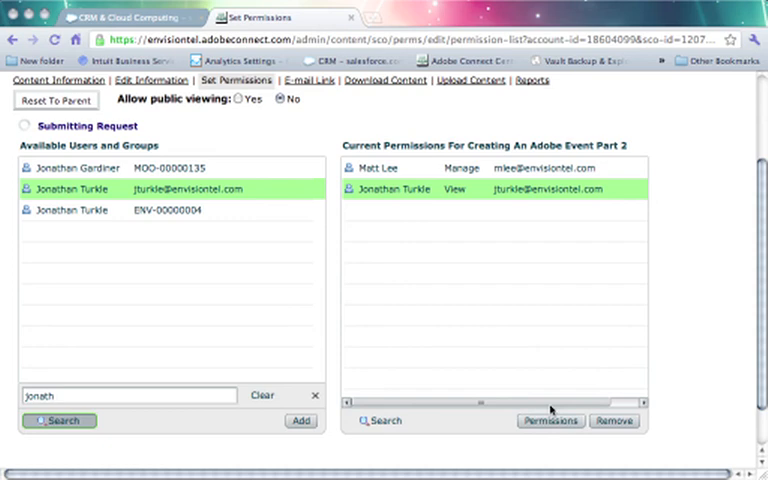
left_click(548, 420)
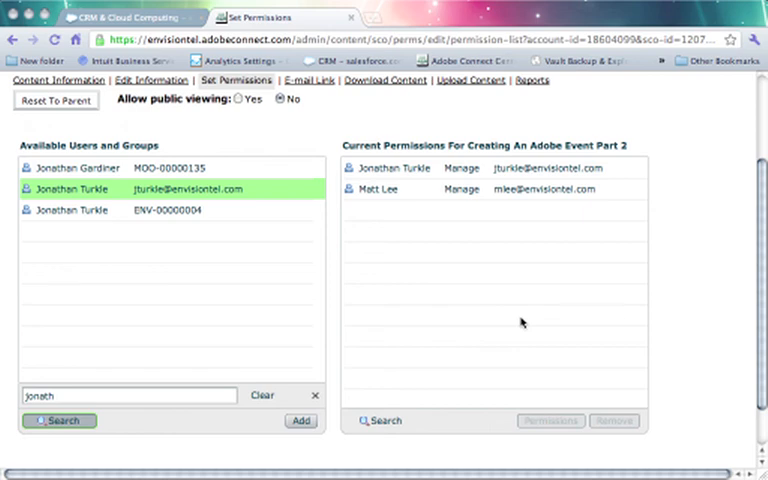
mouse_move(520, 304)
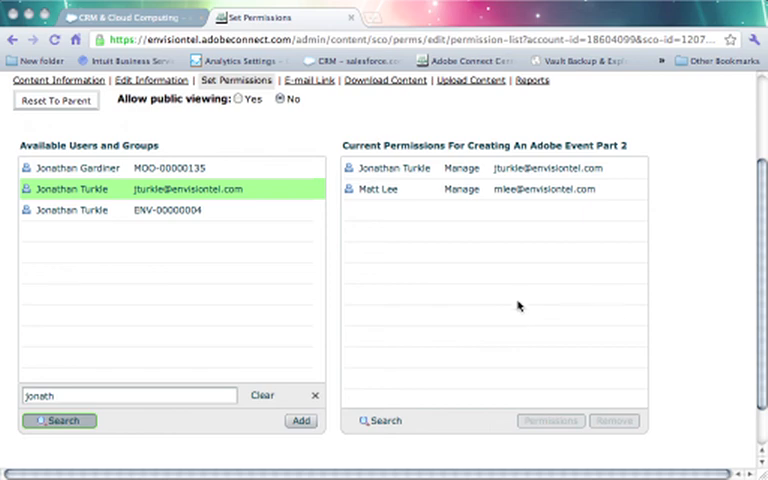